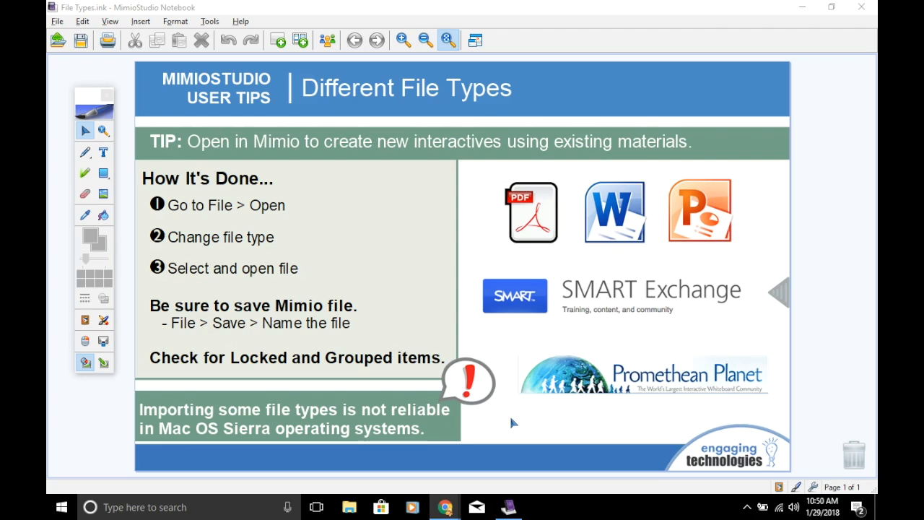
pyautogui.moveTo(538, 216)
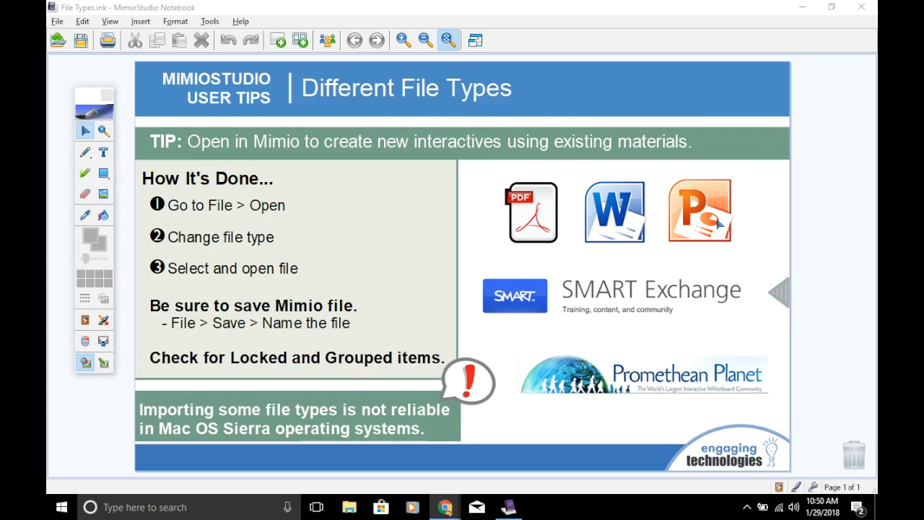
pyautogui.moveTo(592, 306)
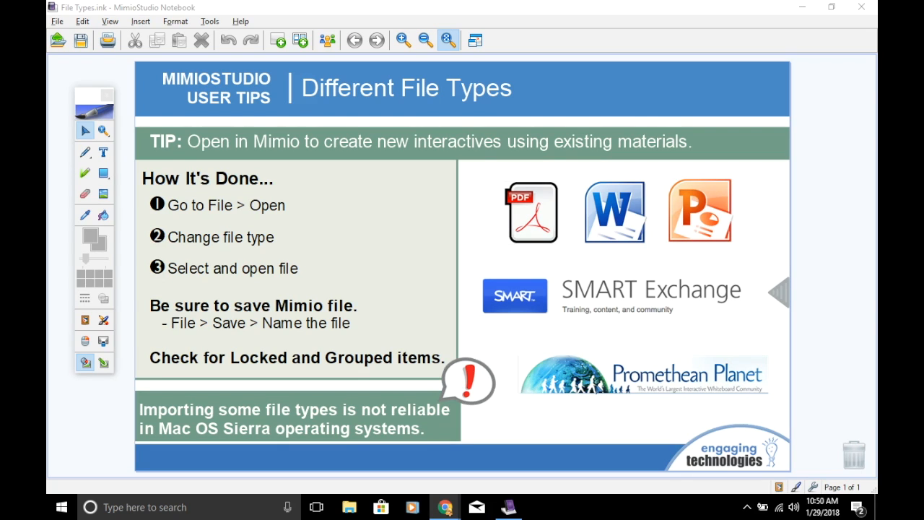
pyautogui.moveTo(592, 299)
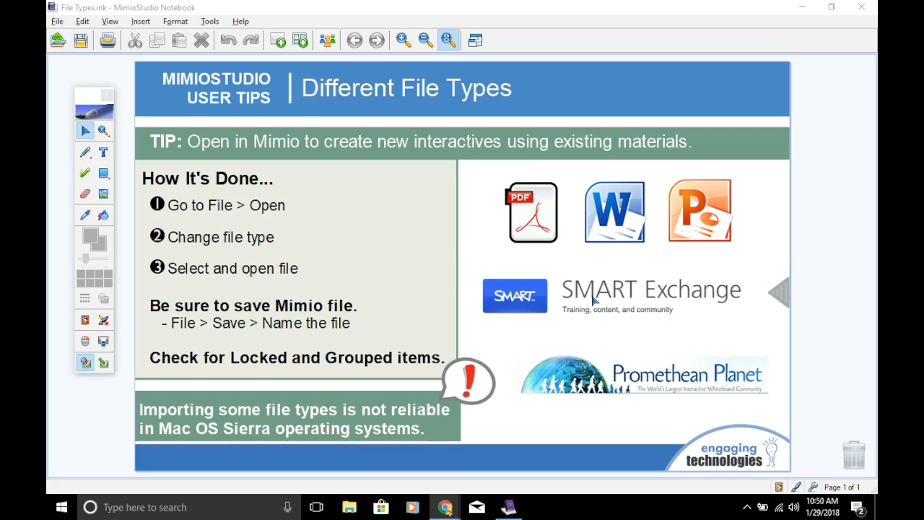
pyautogui.moveTo(608, 345)
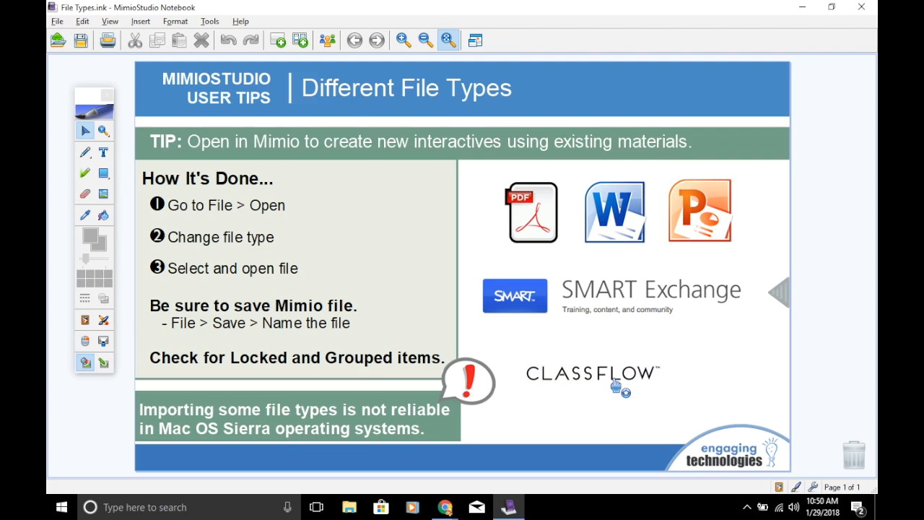
pyautogui.moveTo(735, 302)
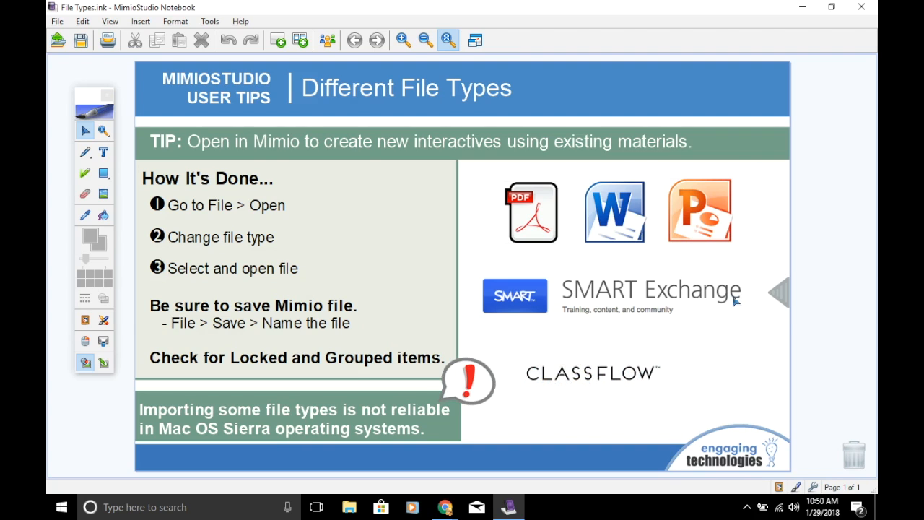
# Reveal the tip slide's list of importable Word, PowerPoint, PDF, Blackboard, Promethean and SMART formats.
pyautogui.click(755, 212)
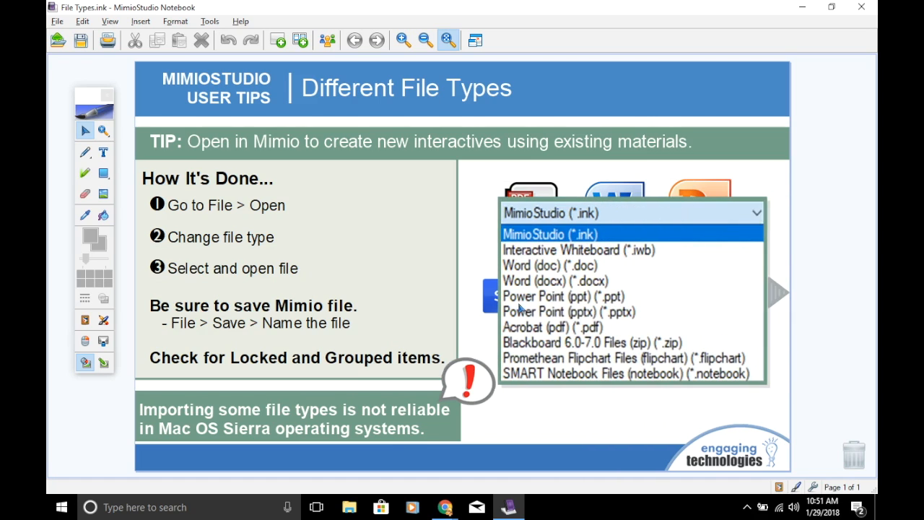
pyautogui.moveTo(490, 311)
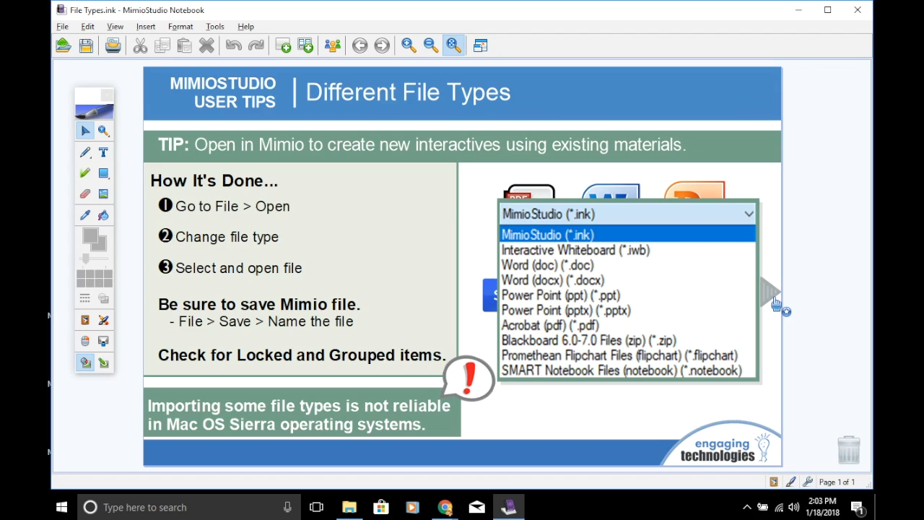
# Open the BlendsandDigraphs25 PDF with Files of type set to Acrobat (pdf).
pyautogui.click(62, 27)
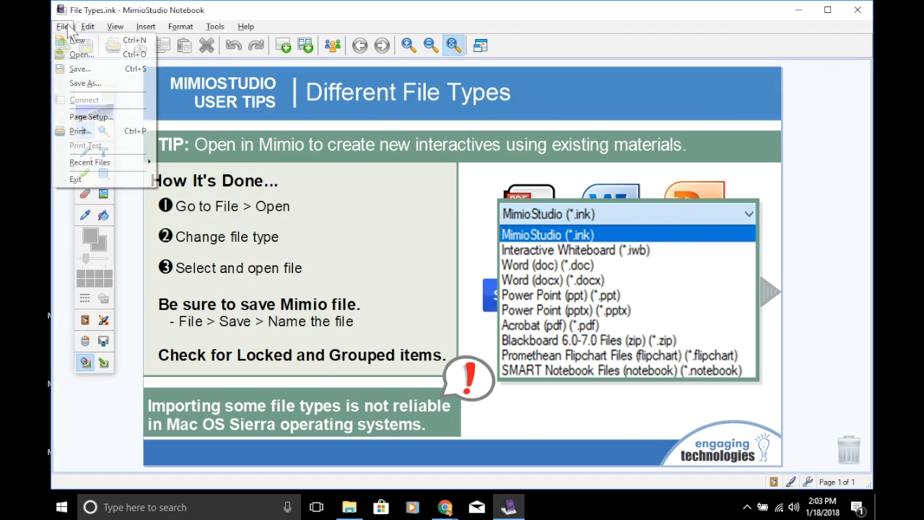
pyautogui.click(81, 54)
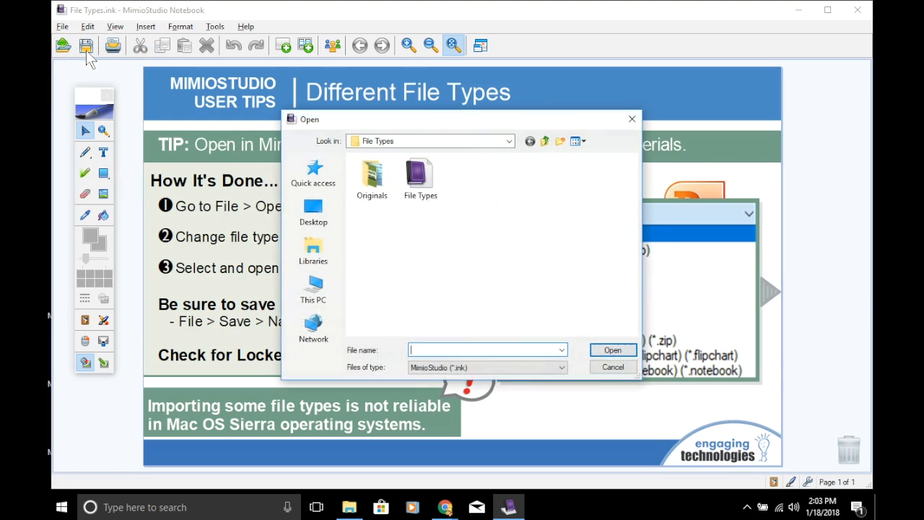
pyautogui.moveTo(433, 228)
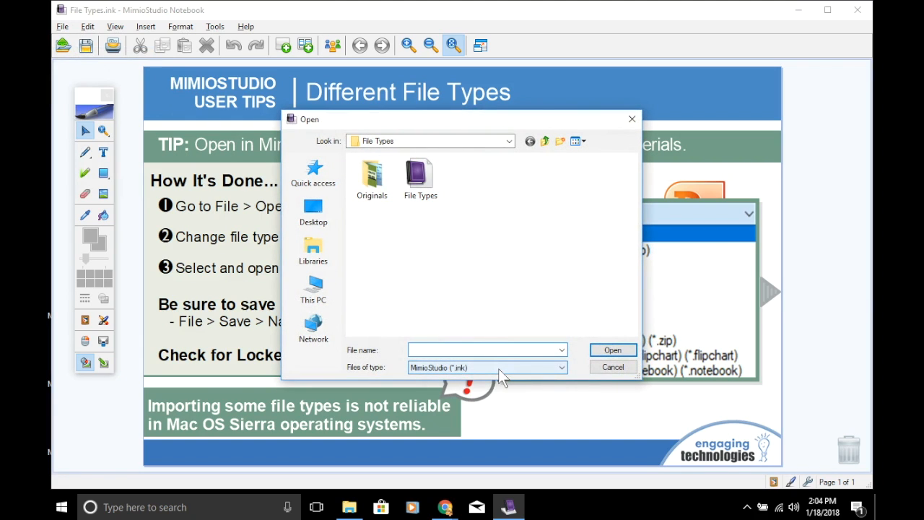
pyautogui.click(560, 368)
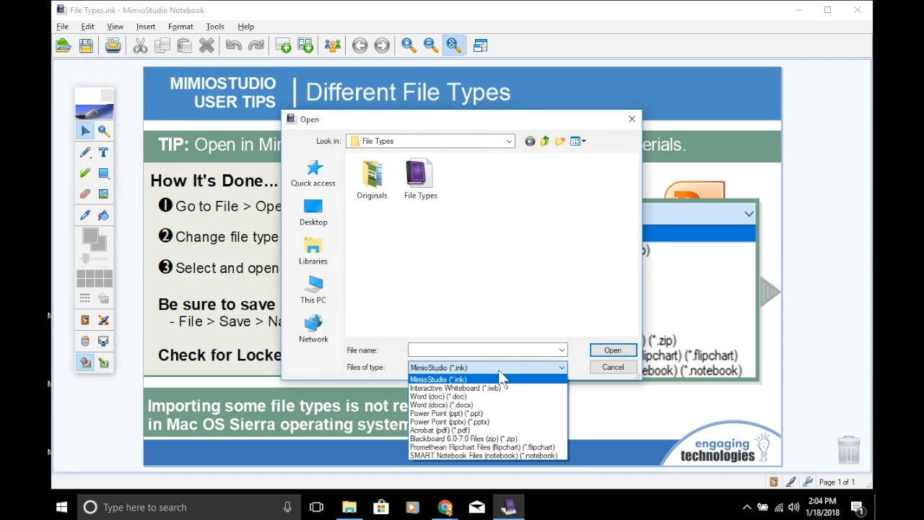
pyautogui.click(440, 430)
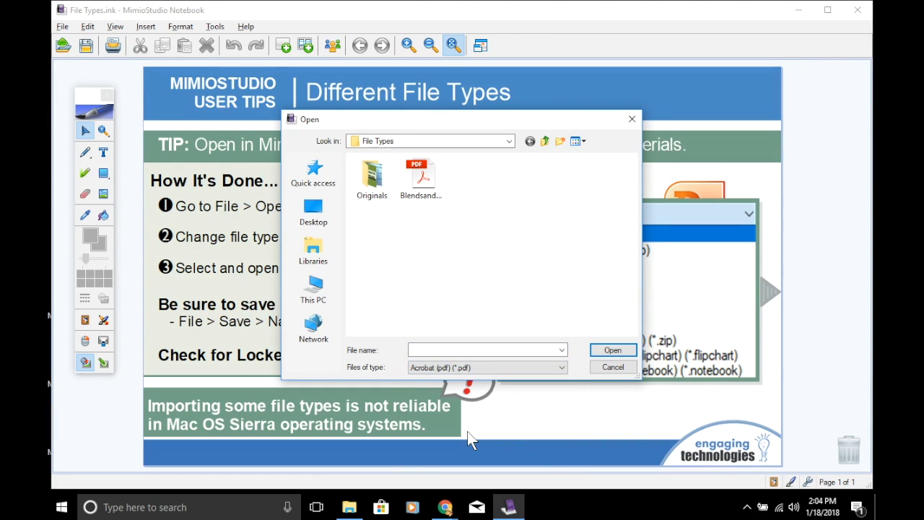
pyautogui.click(421, 177)
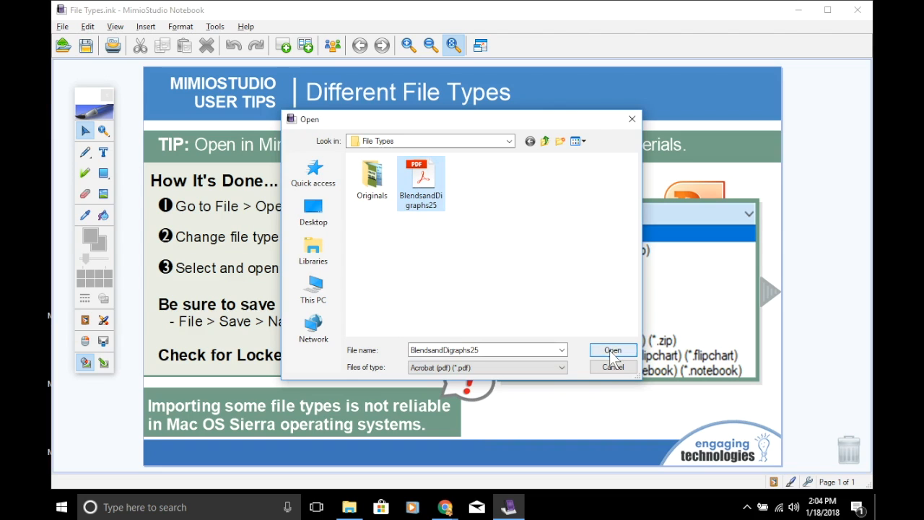
pyautogui.click(612, 349)
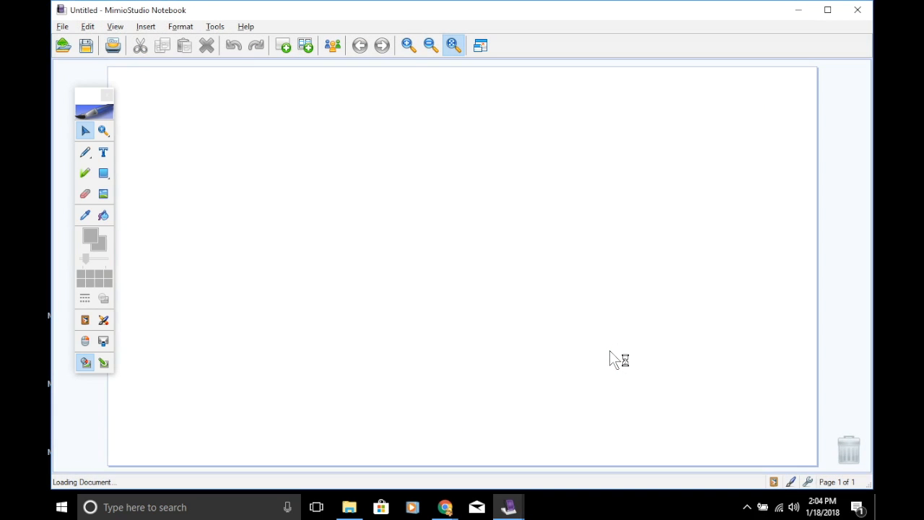
pyautogui.moveTo(613, 360)
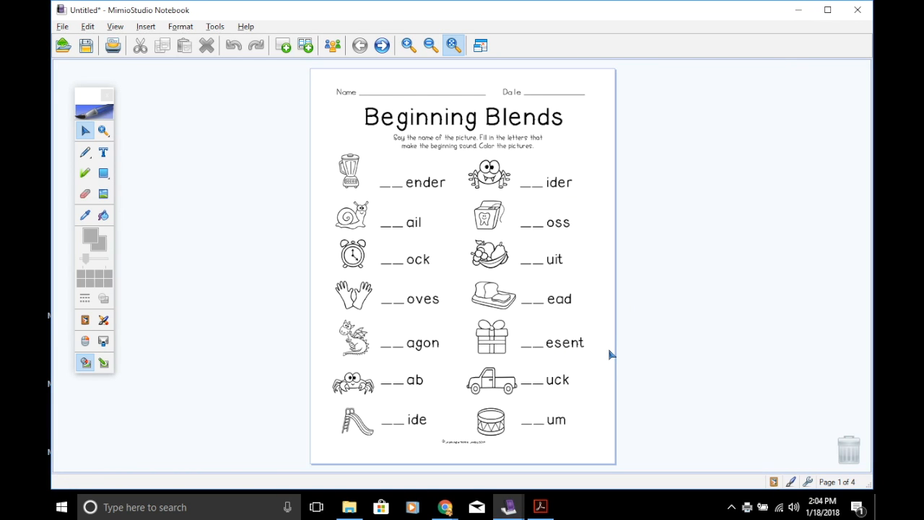
pyautogui.moveTo(606, 351)
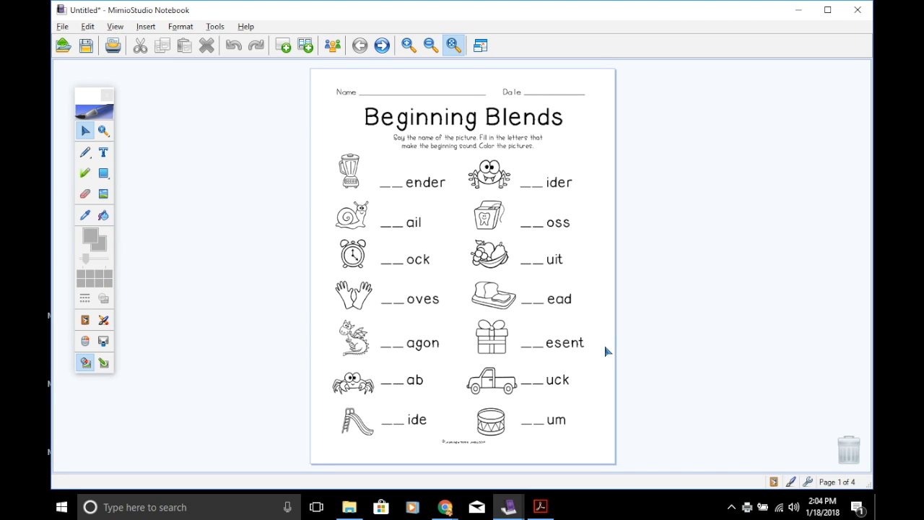
pyautogui.moveTo(573, 361)
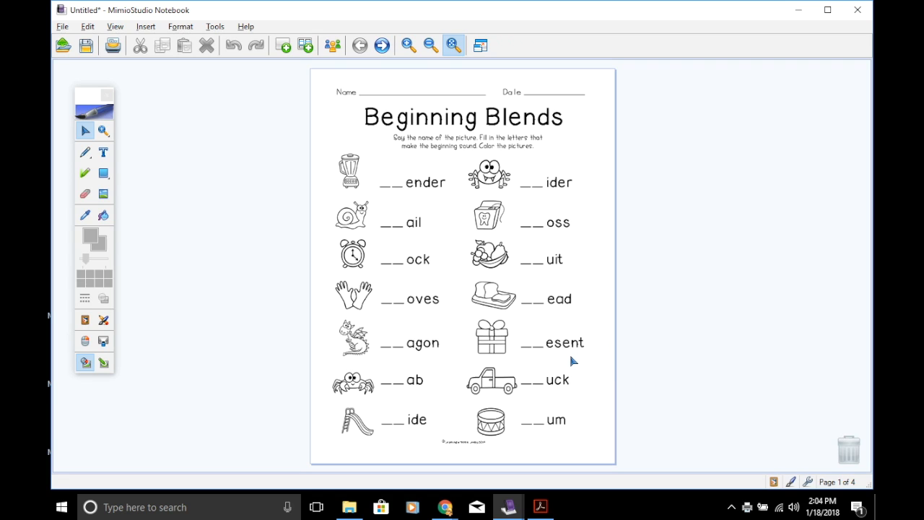
pyautogui.moveTo(547, 347)
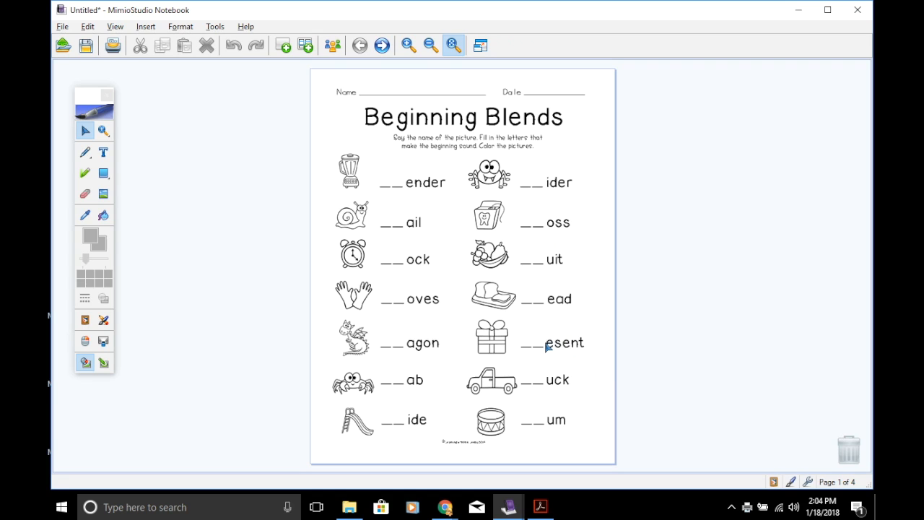
pyautogui.moveTo(547, 326)
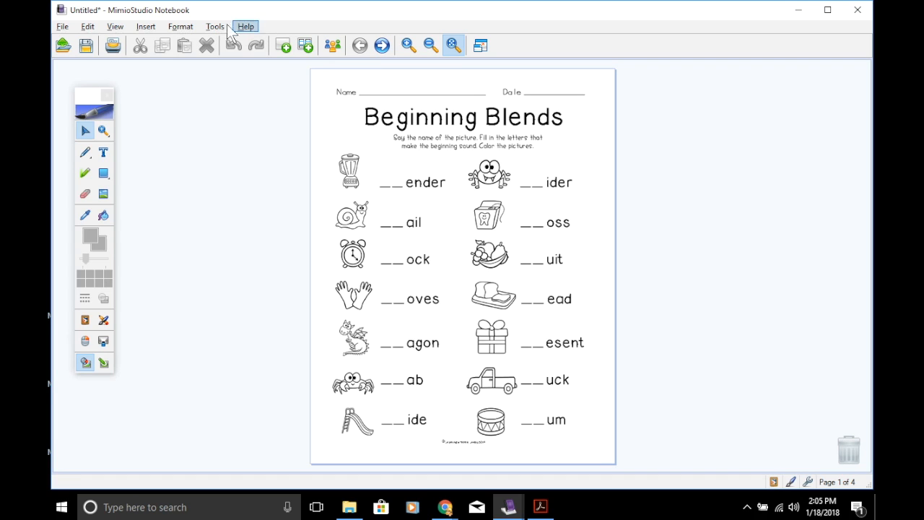
# Start Insert > File to show the File Types folder in a file dialog.
pyautogui.click(145, 26)
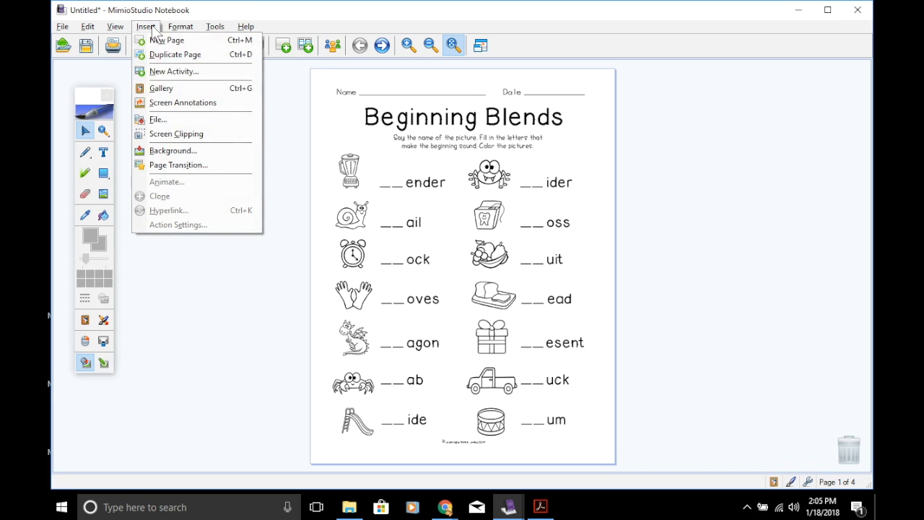
pyautogui.click(158, 119)
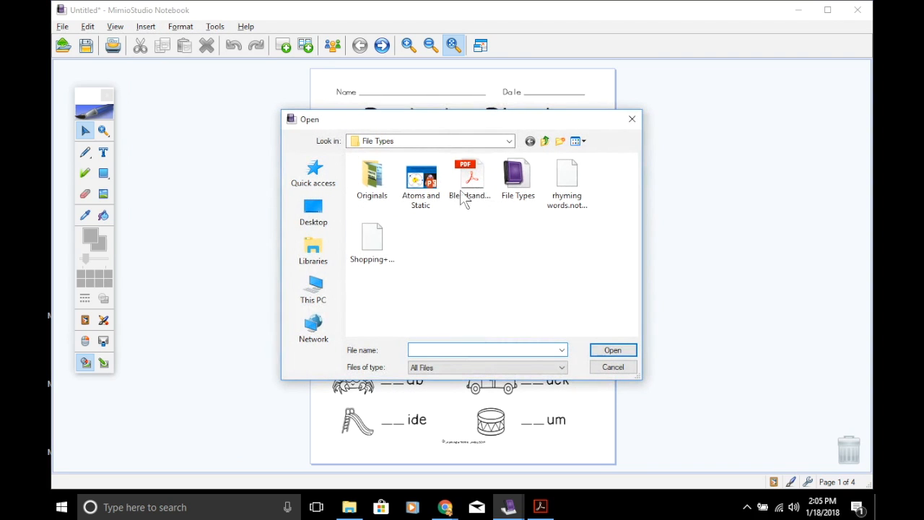
pyautogui.moveTo(502, 271)
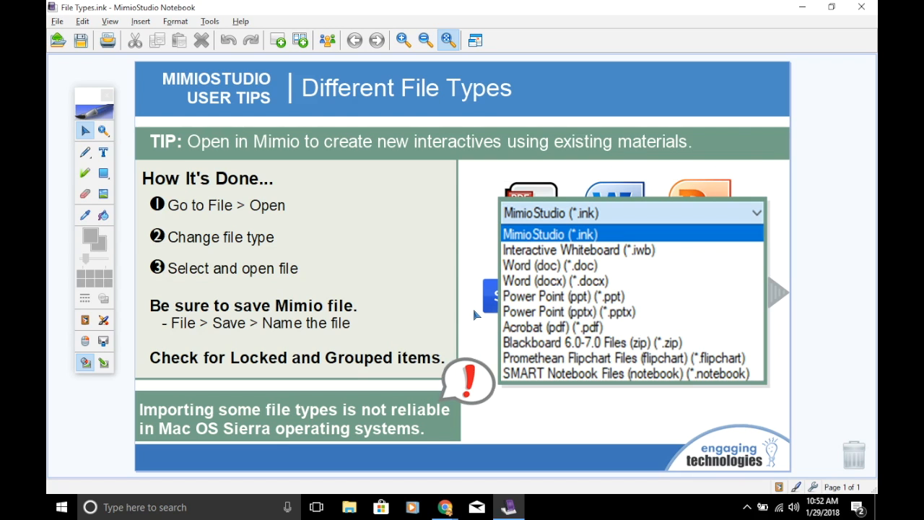
# Open the Atoms and Static Electricity PowerPoint as seven pages and select its atom diagram.
pyautogui.click(56, 21)
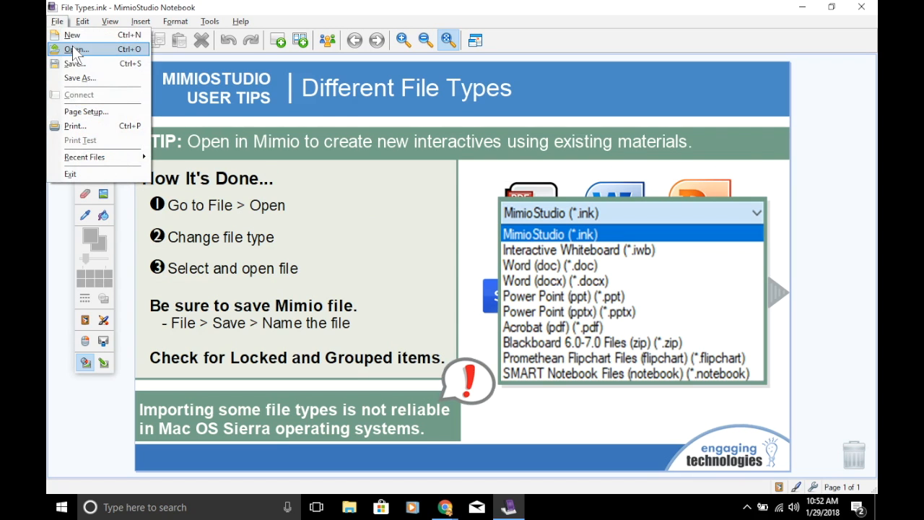
pyautogui.click(76, 49)
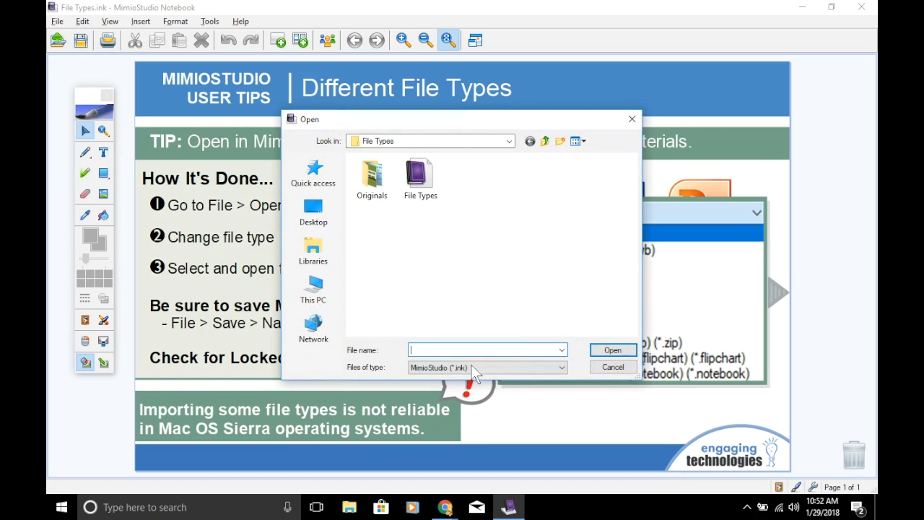
pyautogui.click(487, 367)
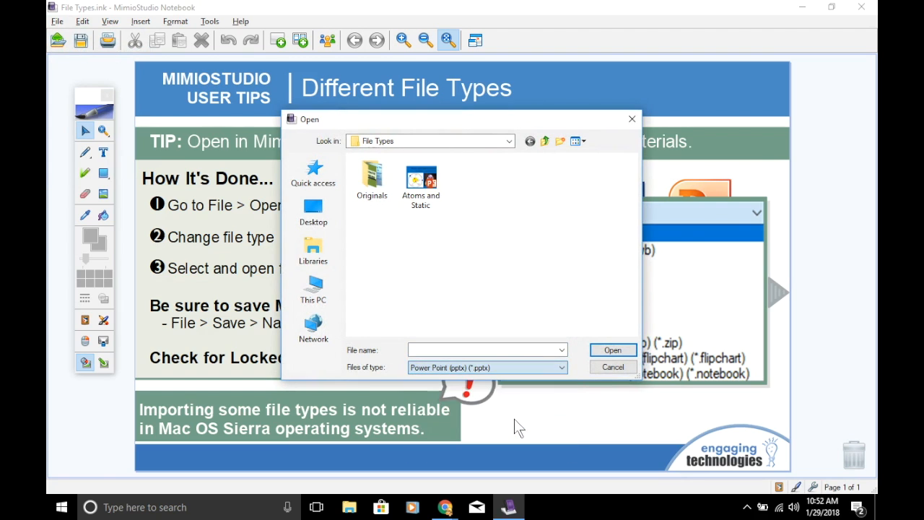
pyautogui.click(421, 179)
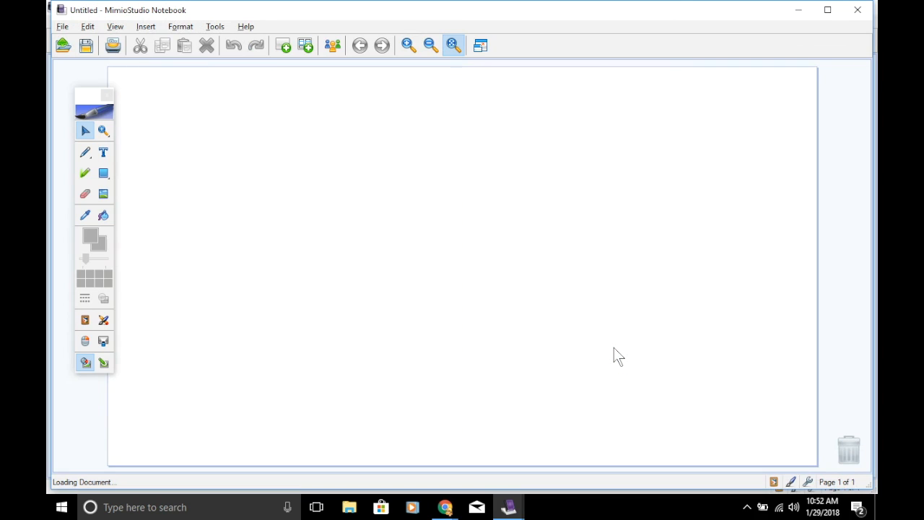
pyautogui.moveTo(256, 397)
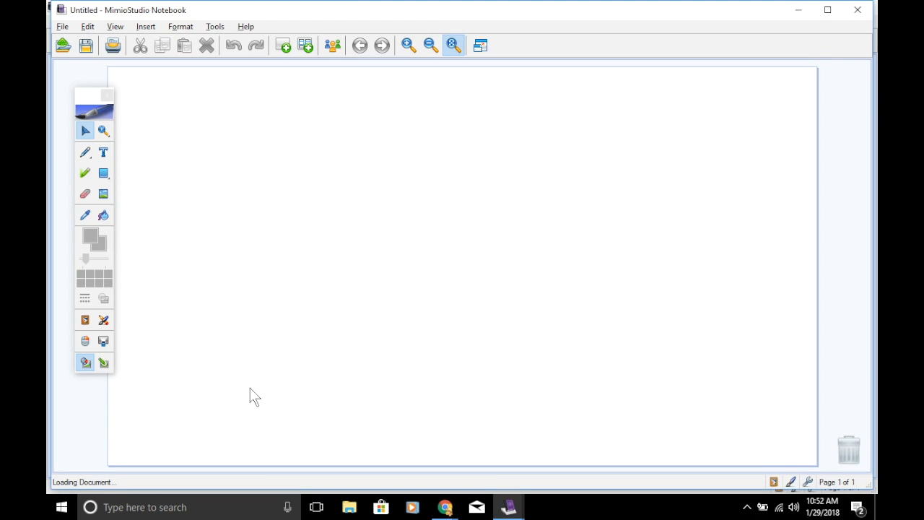
pyautogui.moveTo(97, 475)
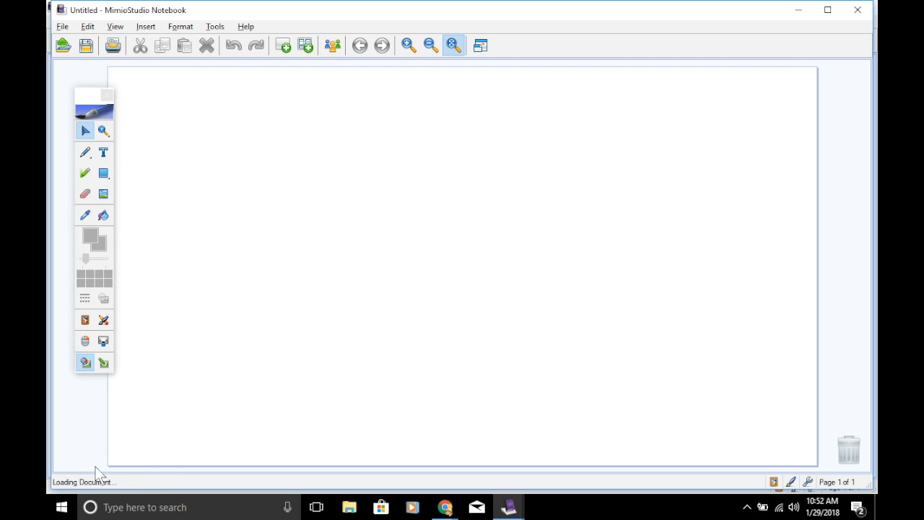
pyautogui.moveTo(110, 489)
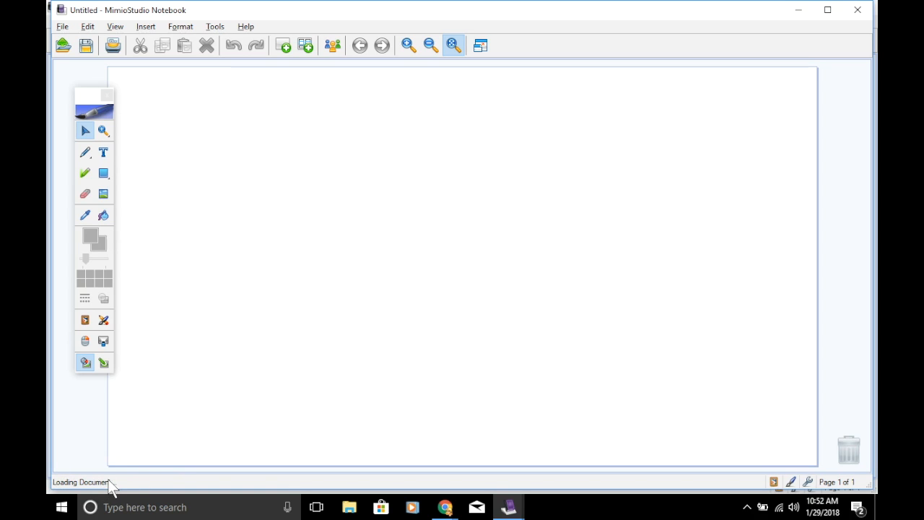
pyautogui.moveTo(196, 414)
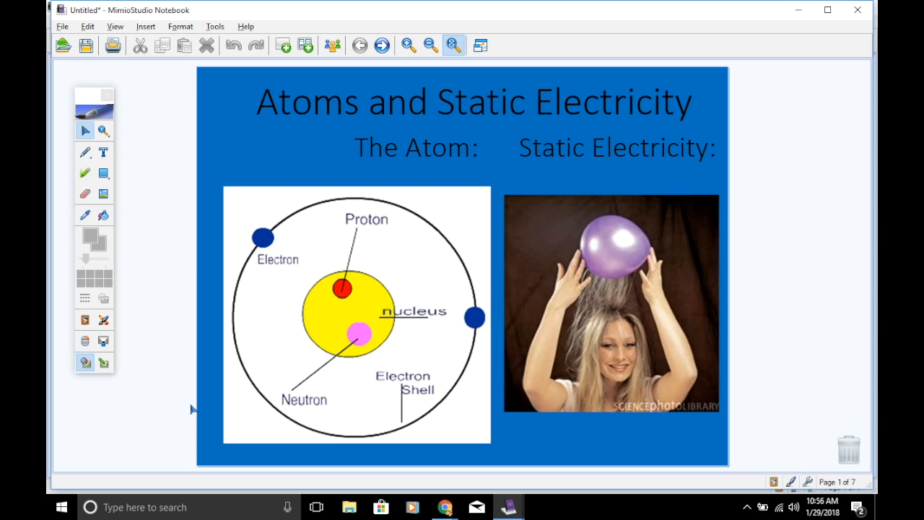
pyautogui.moveTo(209, 387)
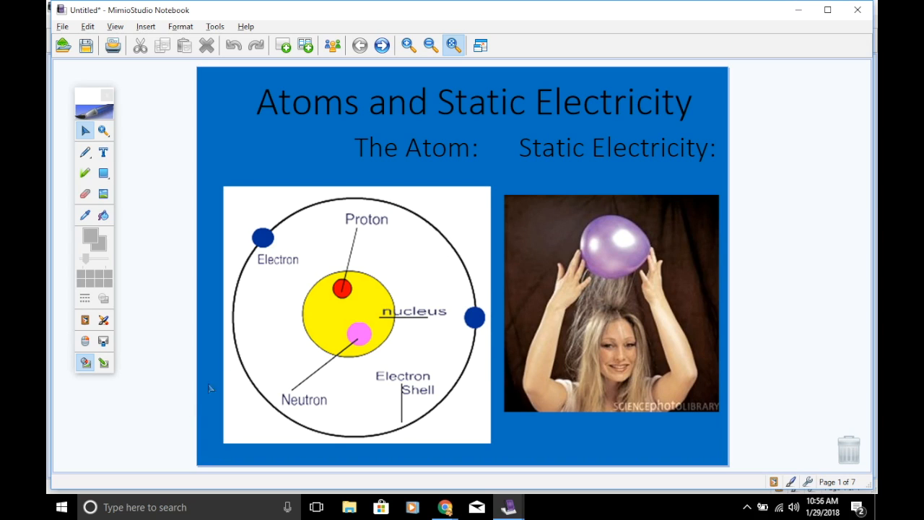
pyautogui.click(473, 101)
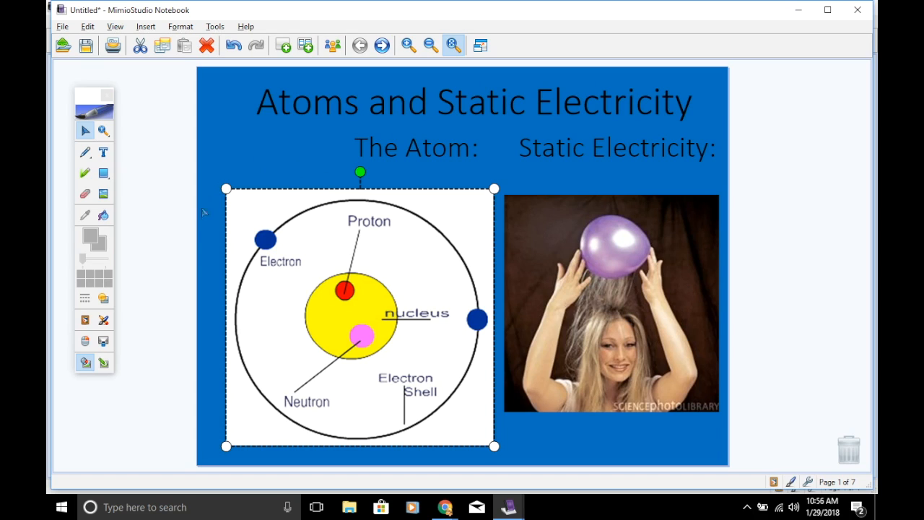
pyautogui.moveTo(208, 240)
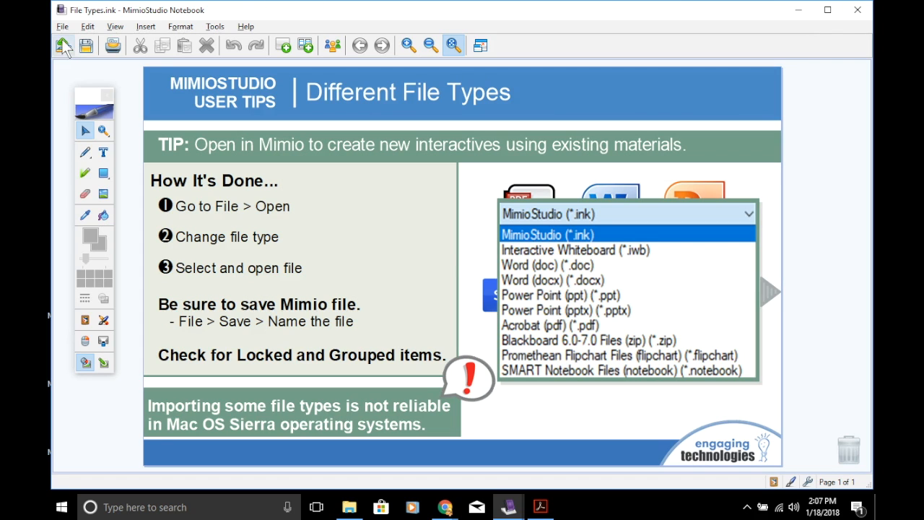
# Open the rhyming words file with Files of type set to SMART Notebook Files.
pyautogui.click(63, 44)
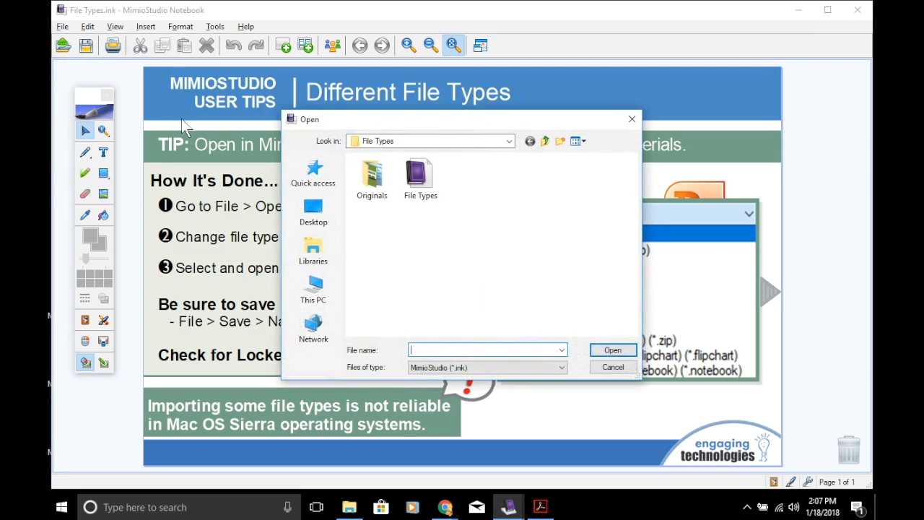
pyautogui.click(561, 367)
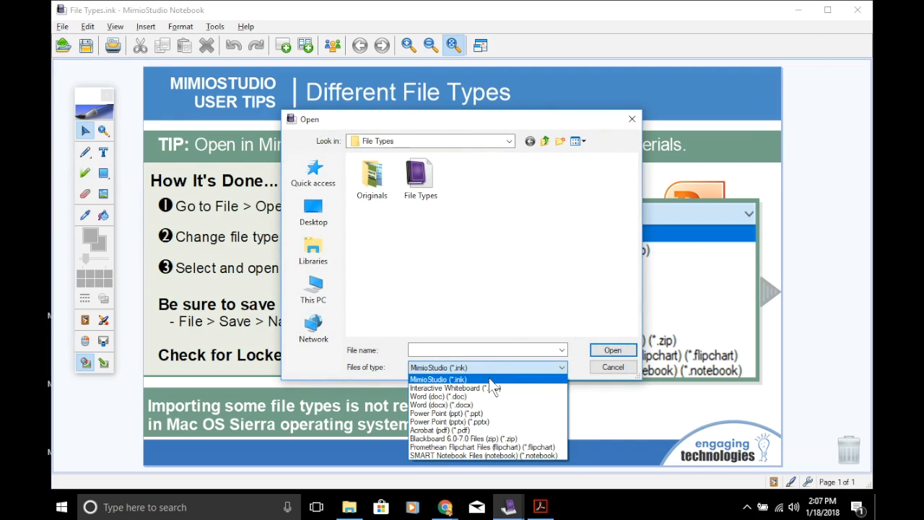
pyautogui.click(484, 454)
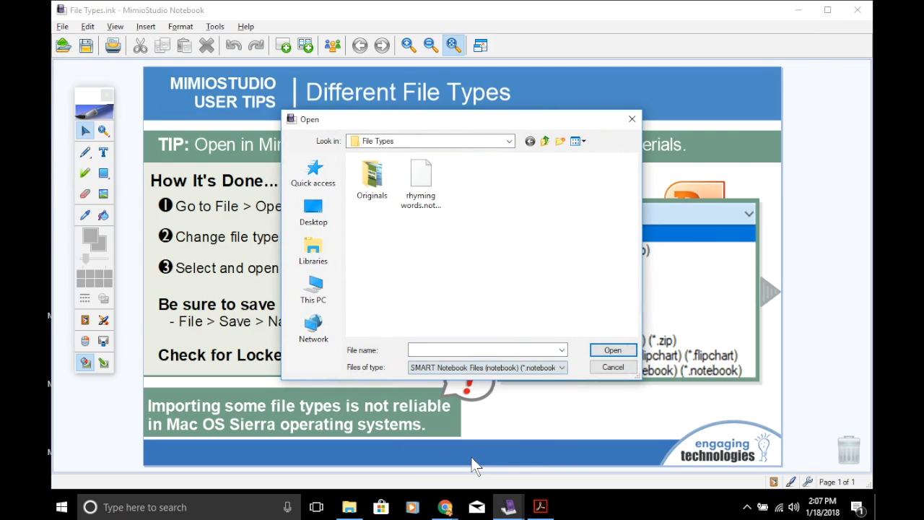
pyautogui.click(421, 176)
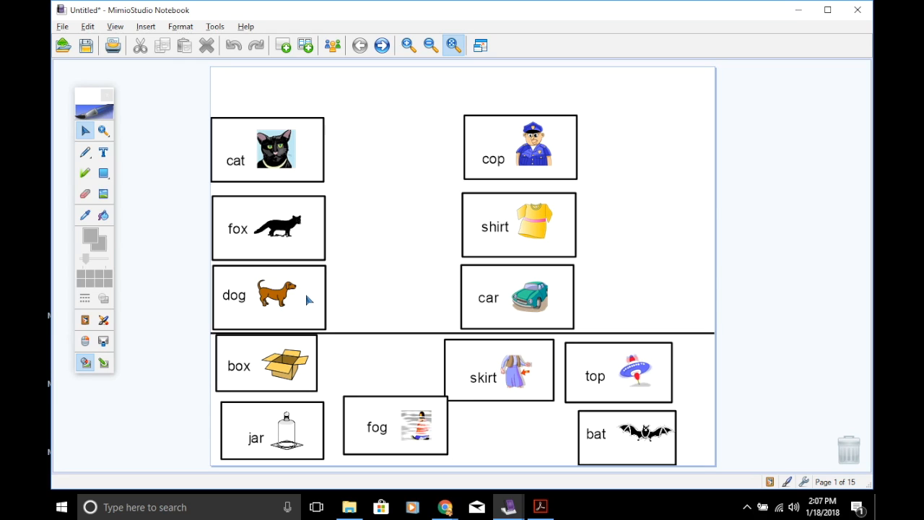
pyautogui.rightClick(307, 298)
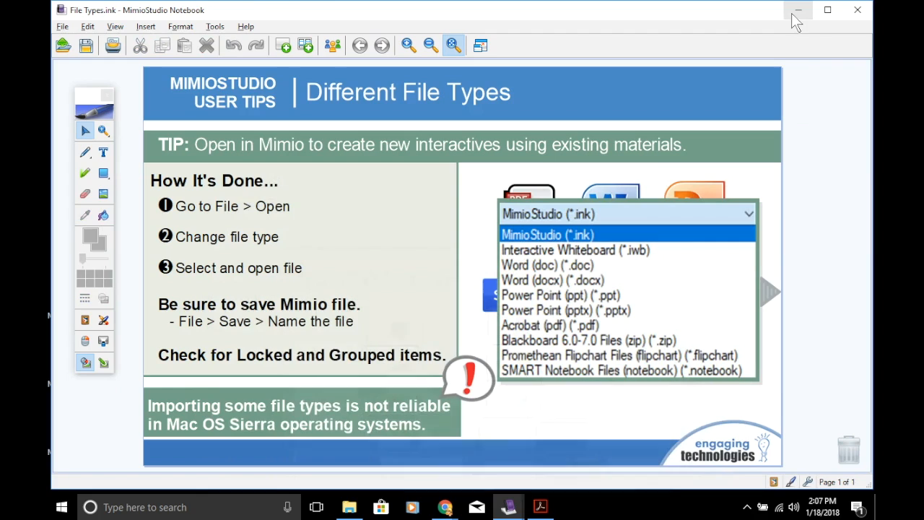
pyautogui.moveTo(371, 328)
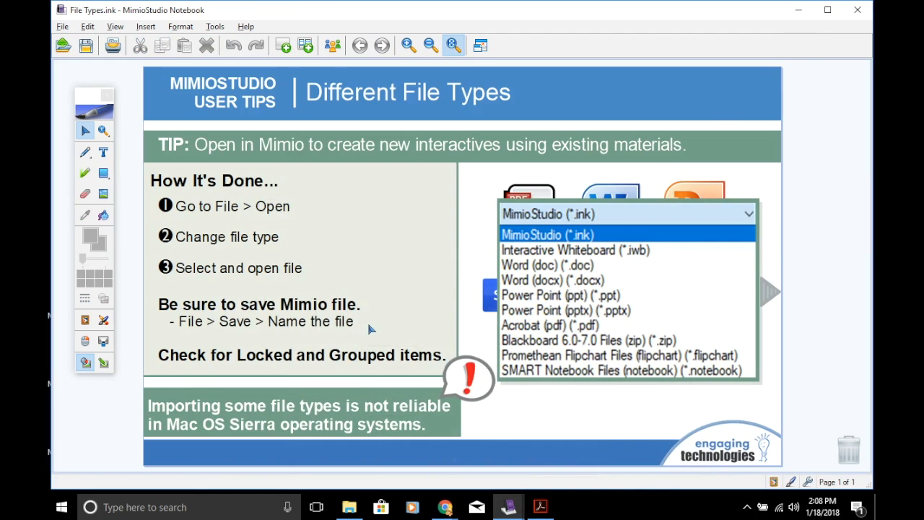
# Open the Shopping Cart Math file with Files of type set to Promethean Flipchart Files.
pyautogui.click(62, 27)
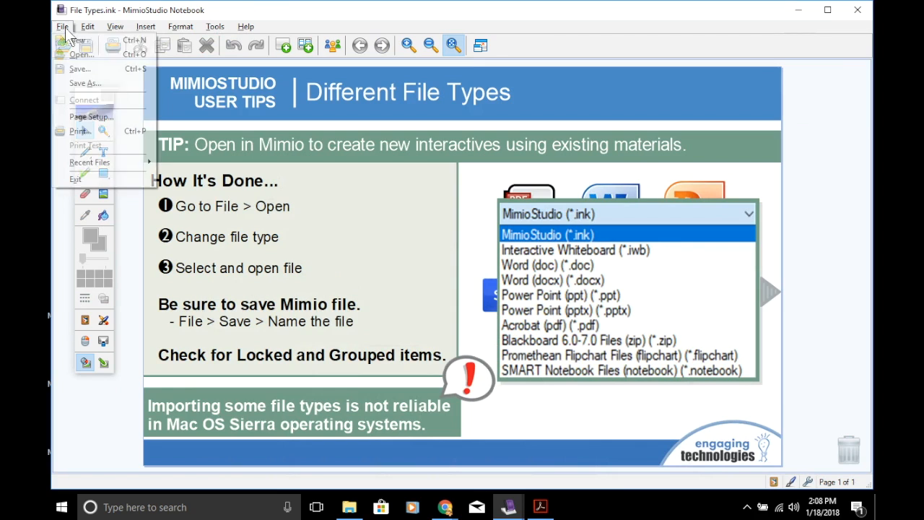
pyautogui.click(75, 54)
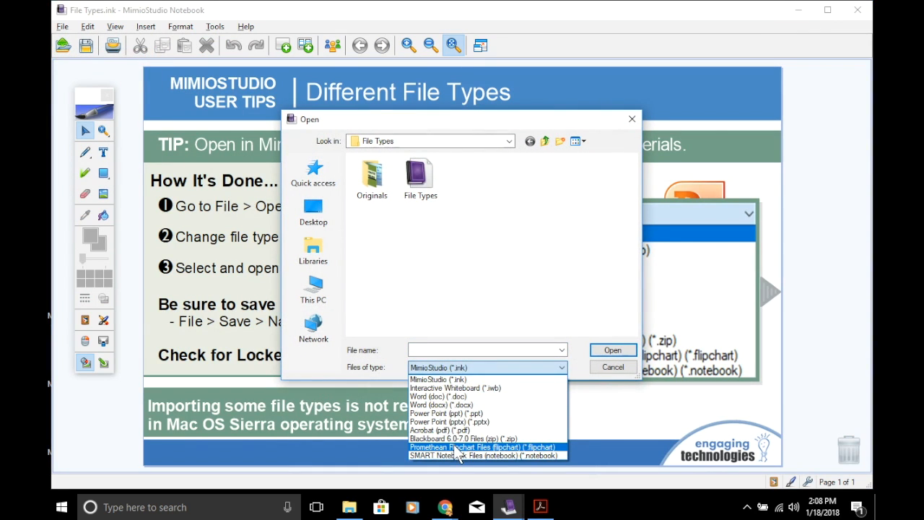
pyautogui.click(483, 447)
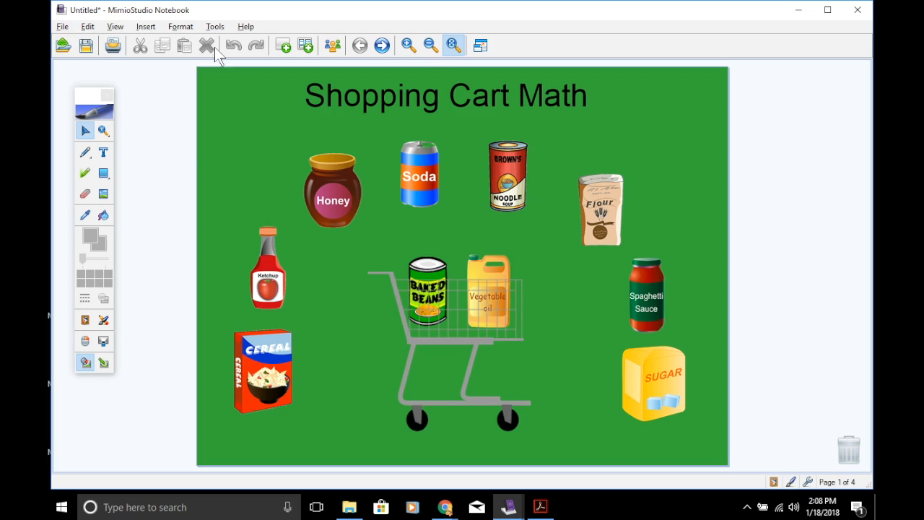
# On page 2, ungroup the honey jar picture from its price tag.
pyautogui.click(382, 45)
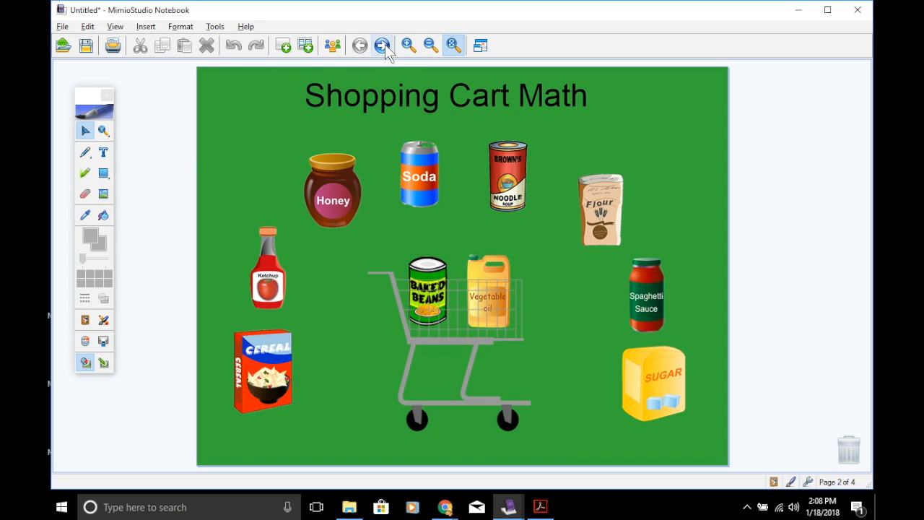
pyautogui.click(381, 45)
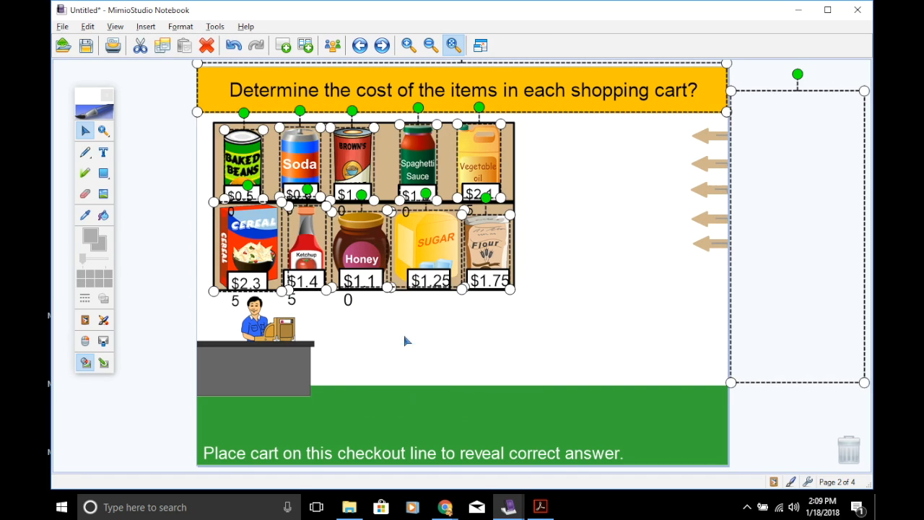
pyautogui.click(361, 250)
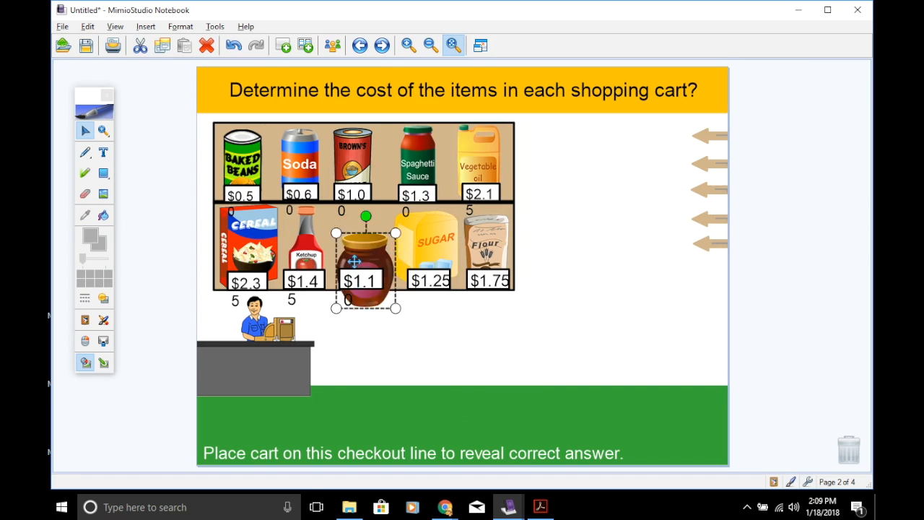
pyautogui.rightClick(360, 260)
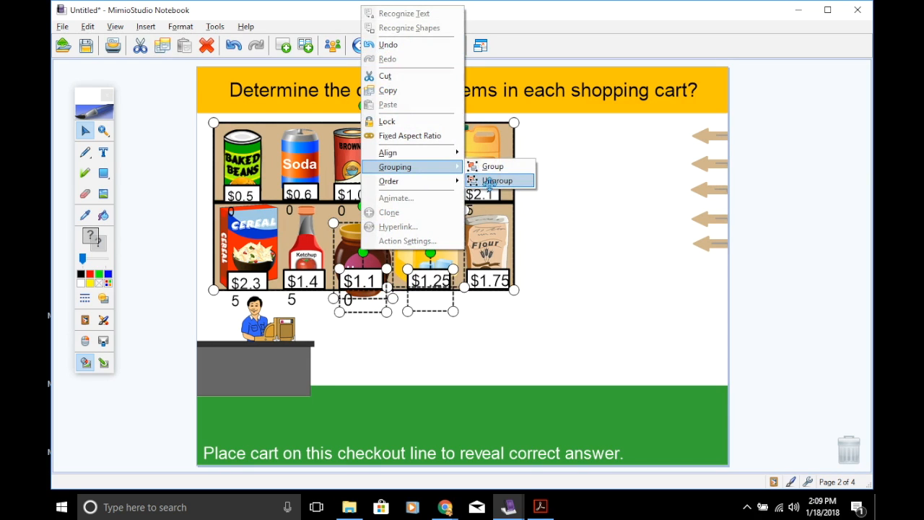
pyautogui.click(497, 181)
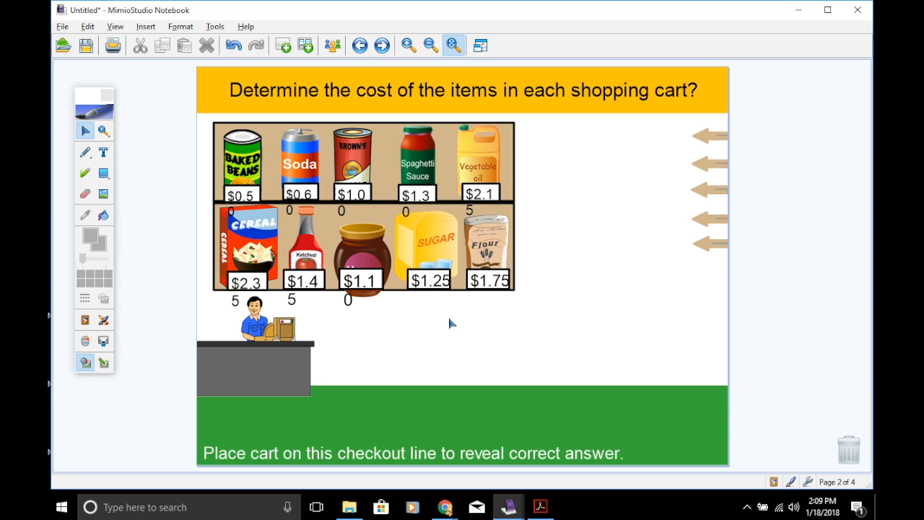
pyautogui.moveTo(144, 49)
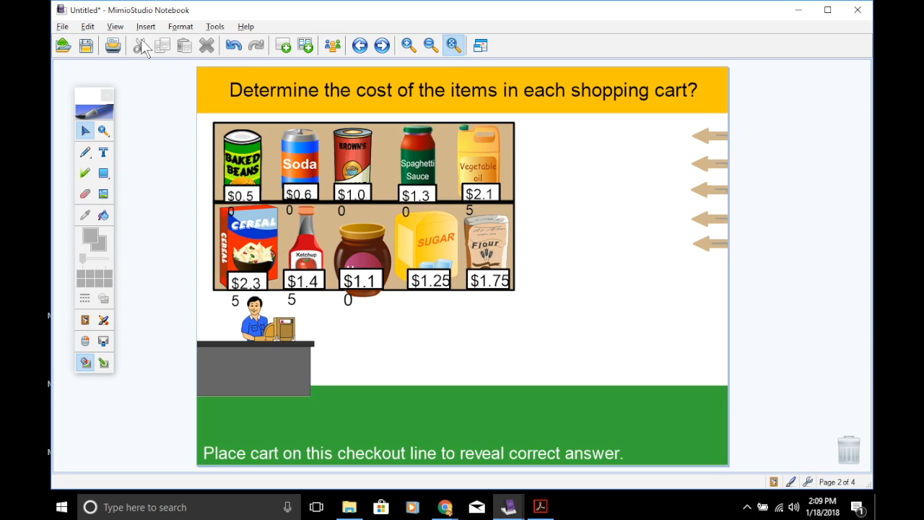
pyautogui.moveTo(88, 74)
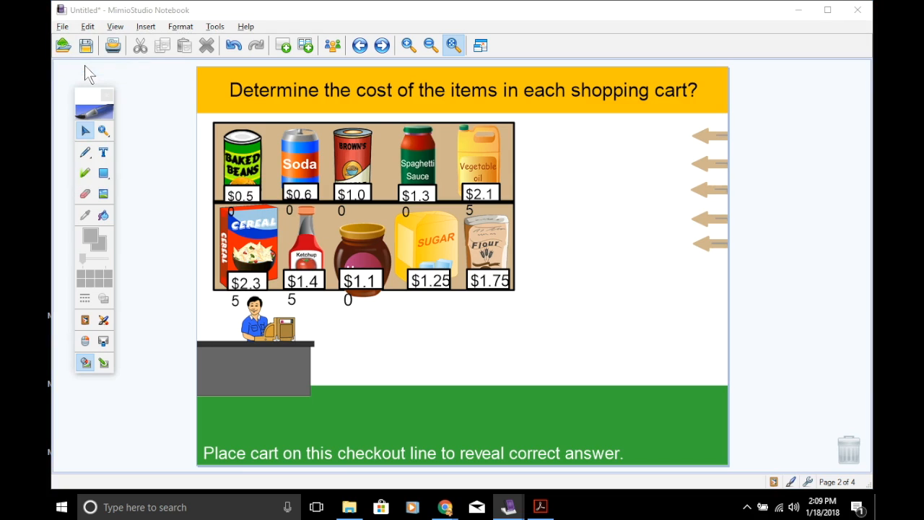
# Save the notebook as 'Example' in MimioStudio (*.ink) format.
pyautogui.click(85, 45)
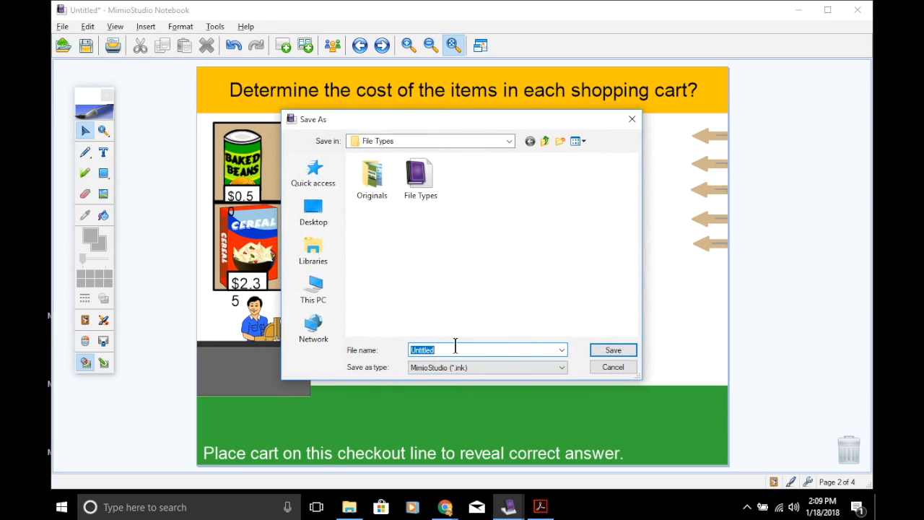
pyautogui.write('Exam')
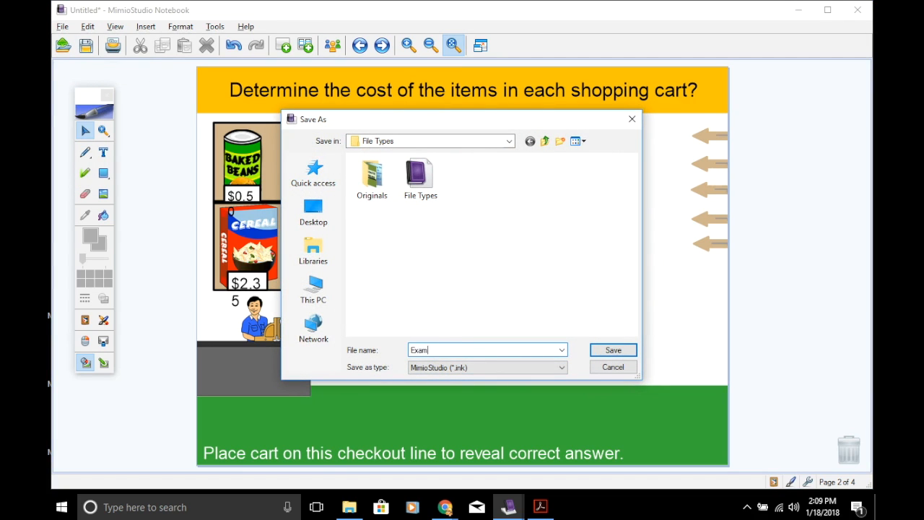
pyautogui.write('ple')
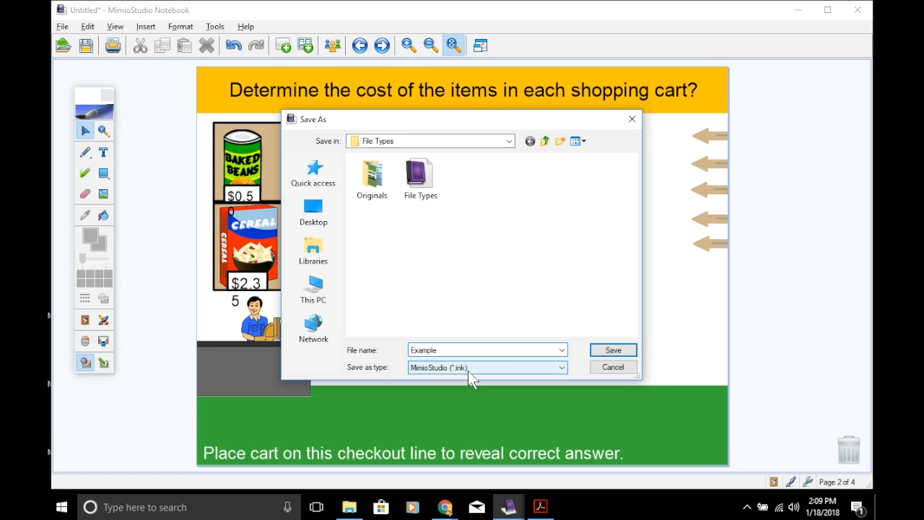
pyautogui.click(612, 350)
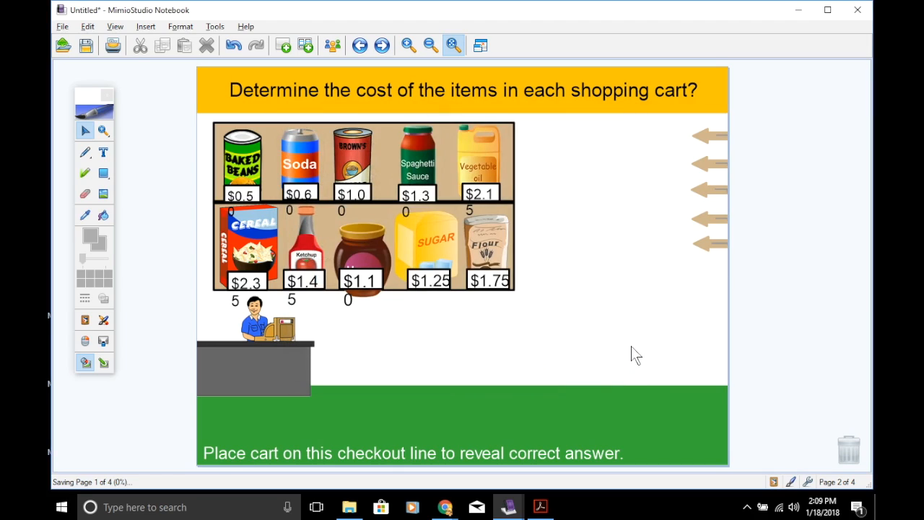